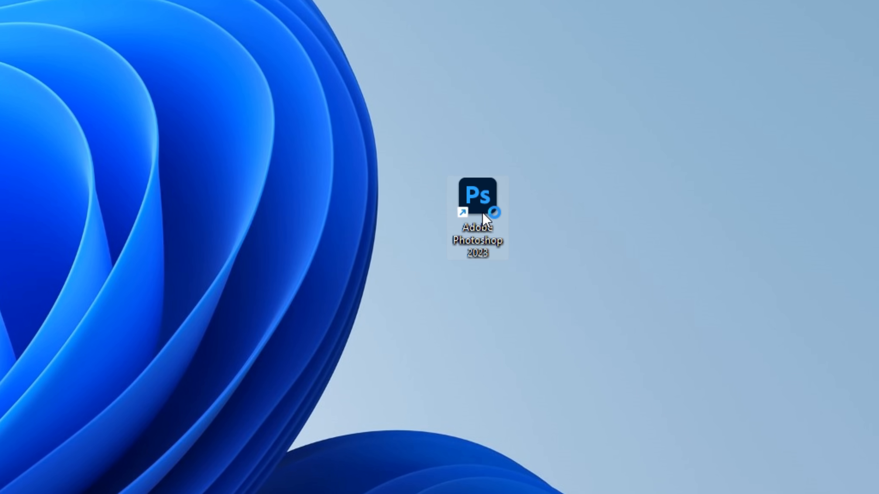
# - Launch Topaz Gigapixel AI from the desktop and load the tiny 12×12 JPEG
pyautogui.doubleClick(478, 199)
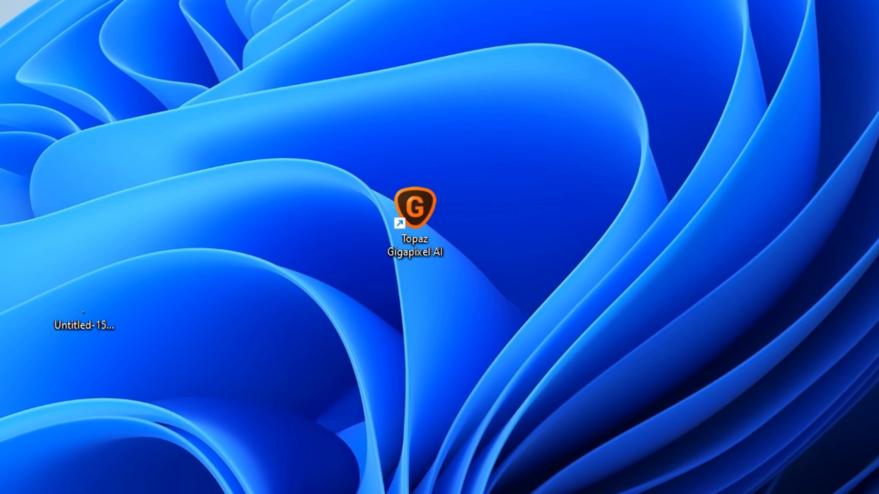
pyautogui.doubleClick(418, 213)
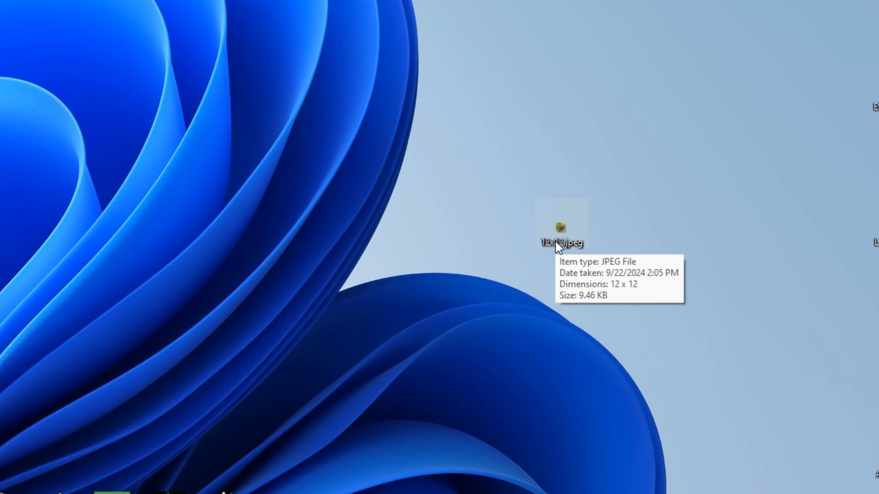
pyautogui.doubleClick(559, 228)
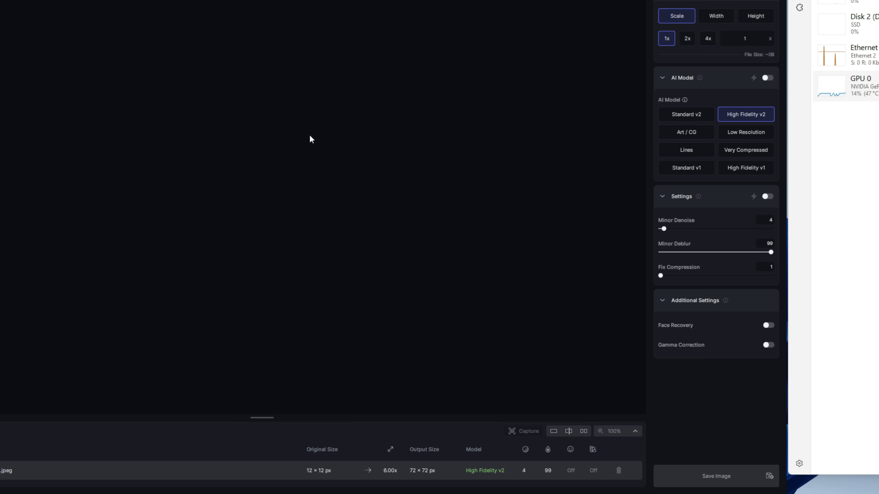
# - Upscale 6x with High Fidelity v2 and export repeatedly until the image reaches 15552×15552
pyautogui.click(716, 476)
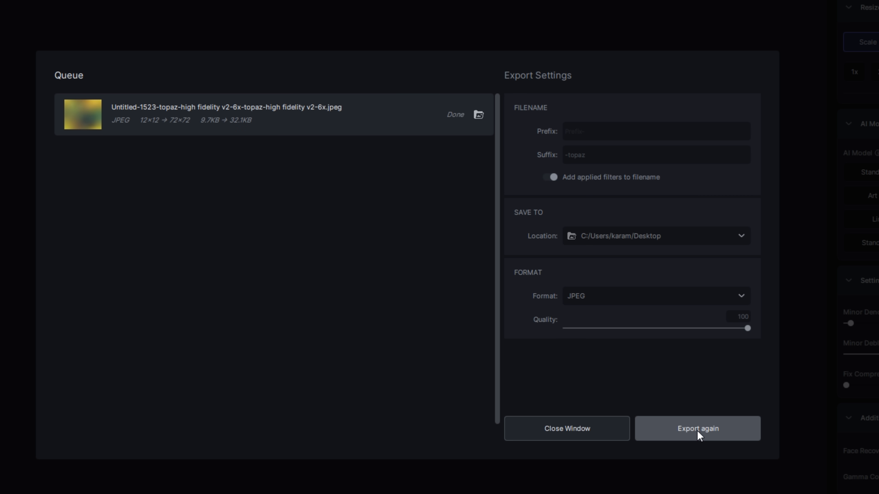
pyautogui.click(567, 428)
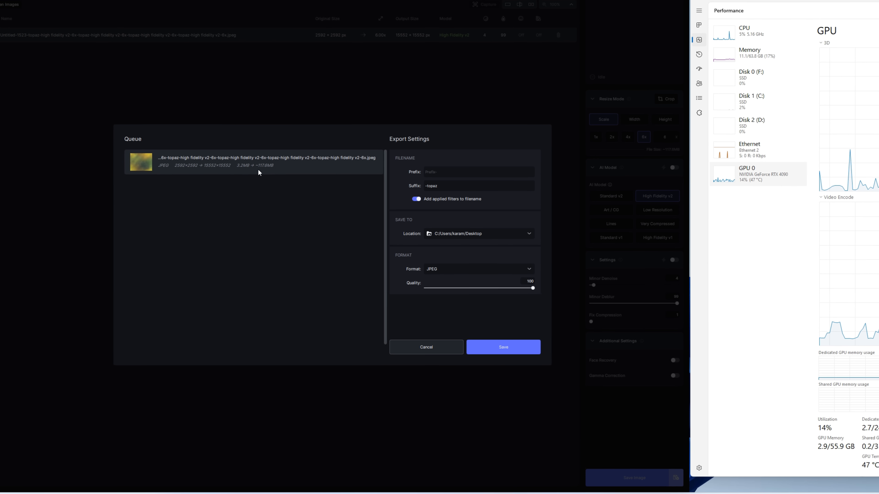
pyautogui.click(502, 347)
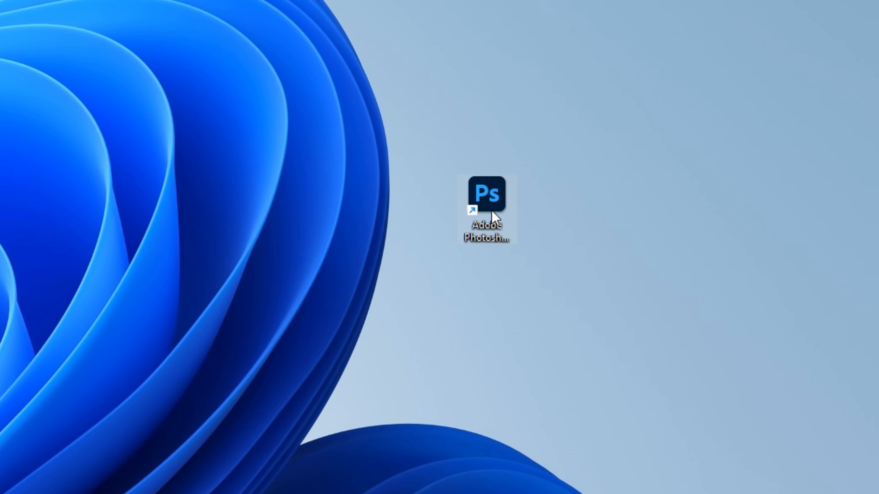
# - Launch Photoshop and commit the placed CPU-and-tower photo over the scribble canvas
pyautogui.doubleClick(487, 193)
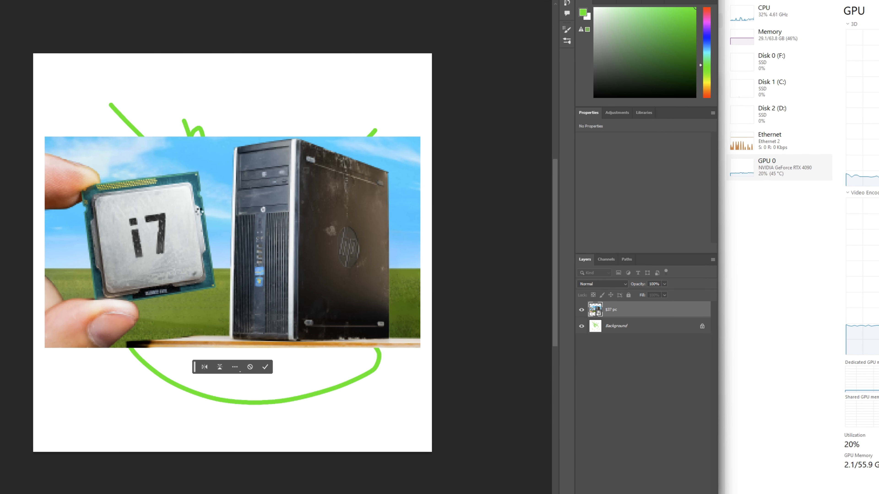
pyautogui.click(266, 367)
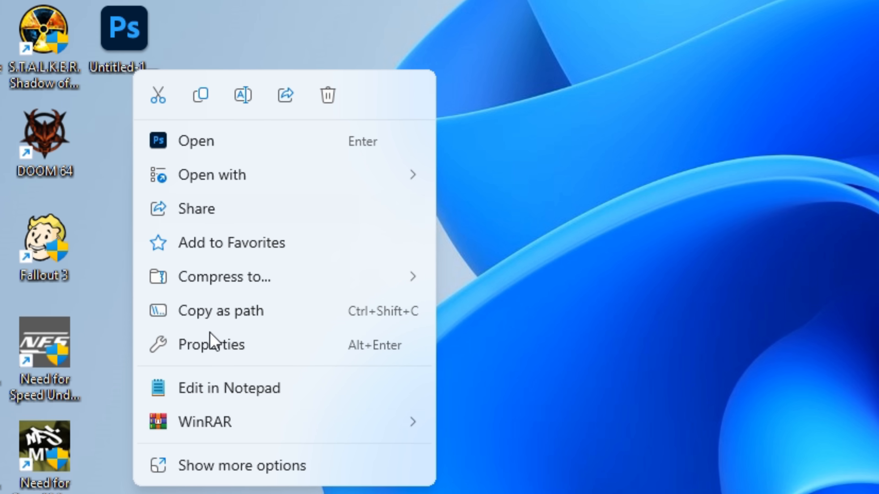
# - Attempt to place the huge image and dismiss the 'scratch disks are full' error
pyautogui.click(211, 344)
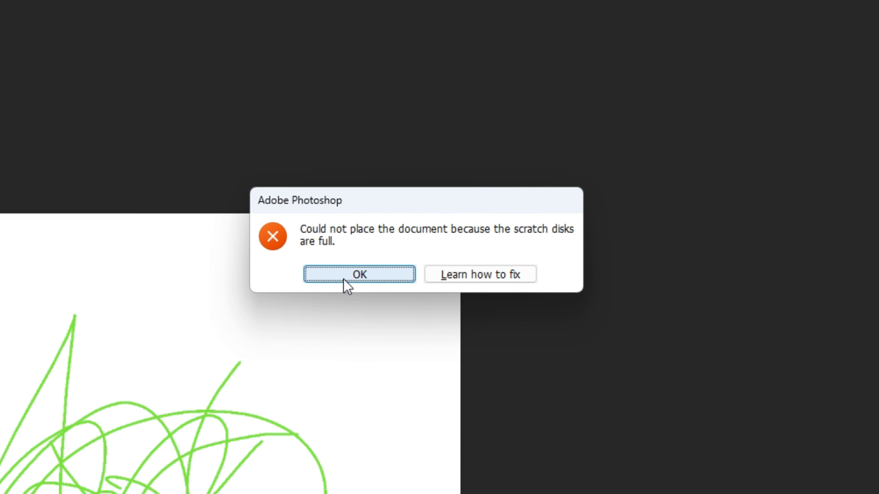
pyautogui.click(359, 274)
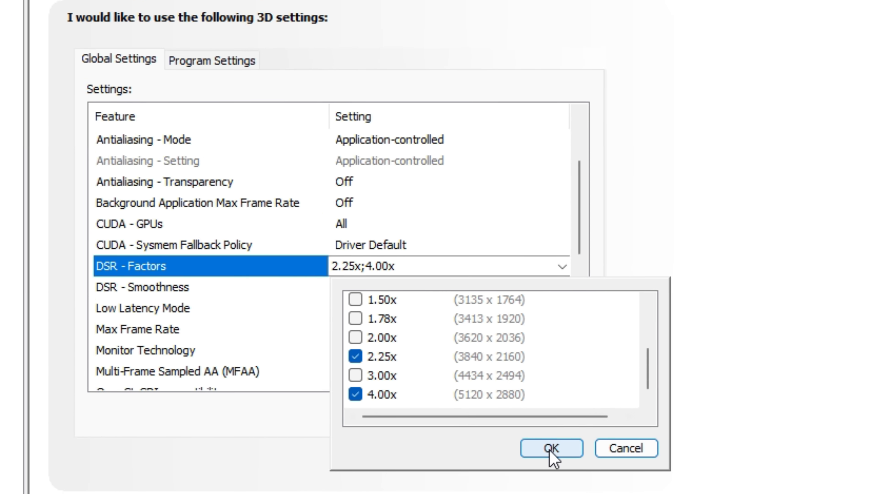
# - Confirm DSR factors 2.25x and 4.00x, then run CustomDSRTool.exe from the desktop
pyautogui.click(550, 448)
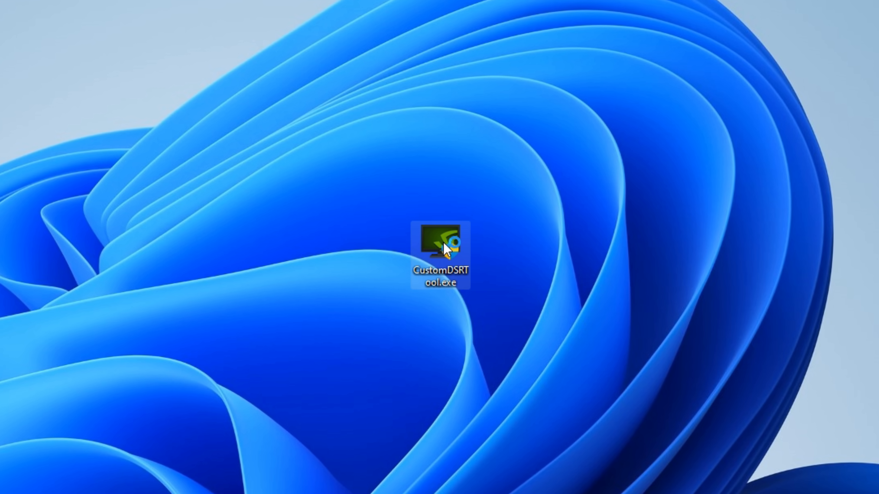
pyautogui.doubleClick(442, 241)
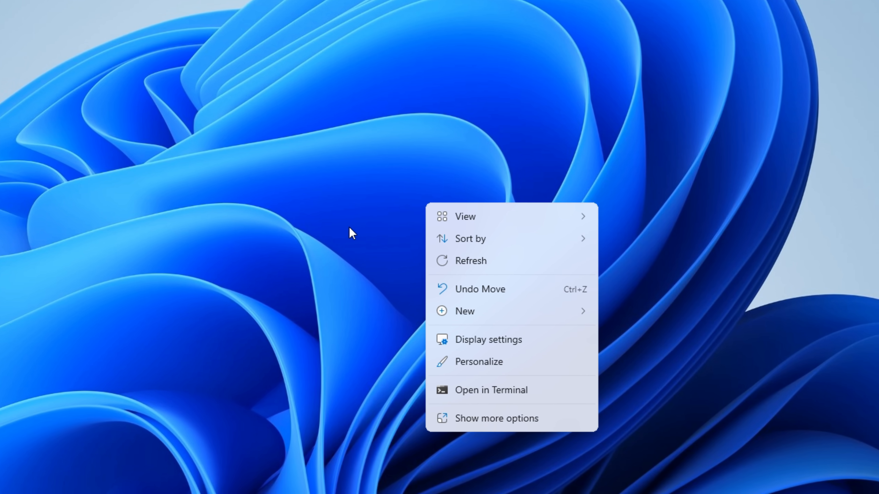
# - Set the Windows display resolution to the custom 15360 × 8640 entry and keep it
pyautogui.click(489, 339)
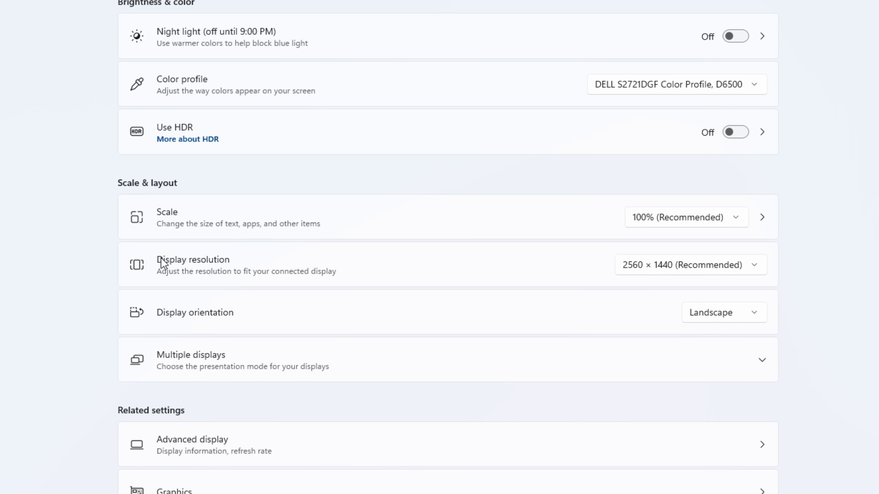
pyautogui.click(690, 264)
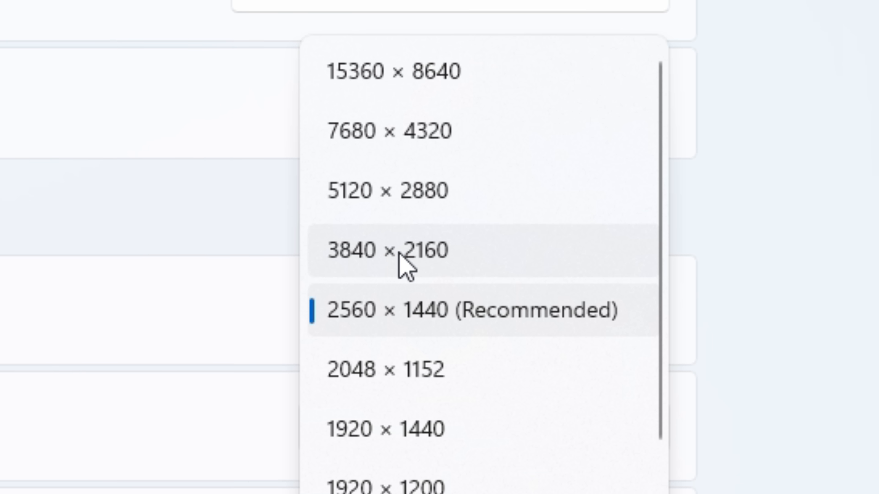
pyautogui.click(393, 71)
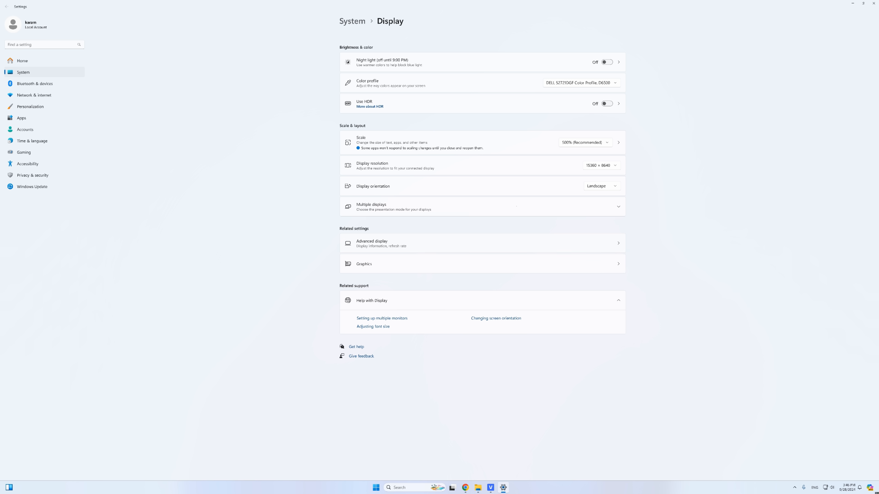
pyautogui.click(600, 164)
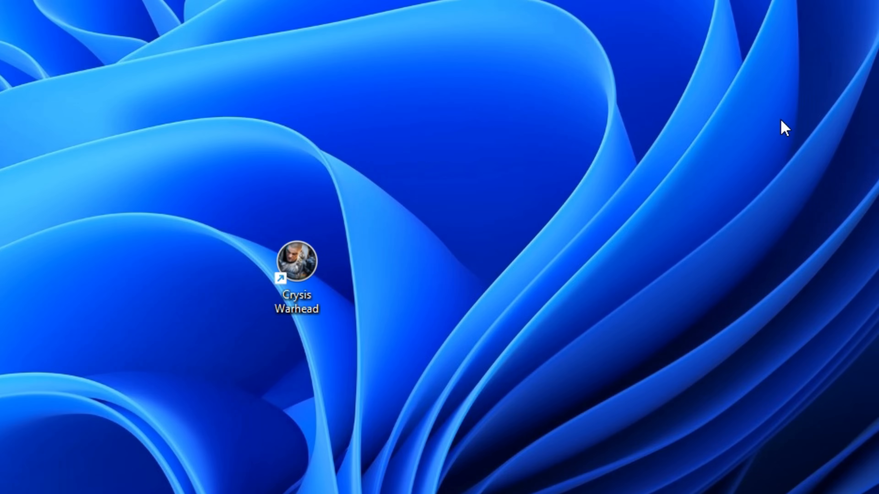
# - Launch Crysis Warhead from the desktop shortcut
pyautogui.doubleClick(297, 261)
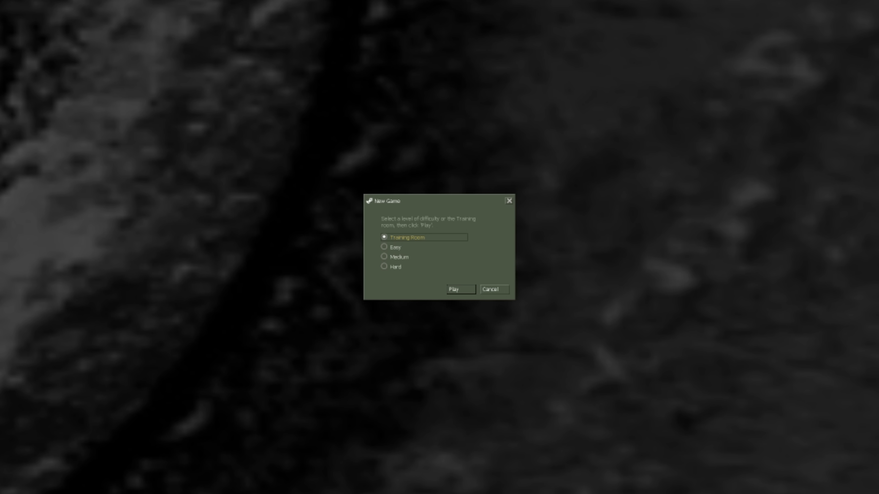
# - Start the new Half-Life game from the difficulty dialog
pyautogui.click(459, 290)
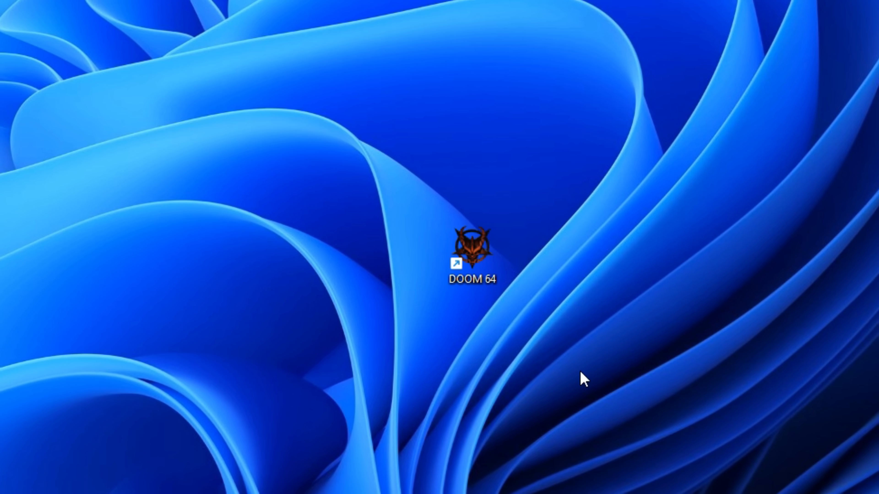
# - Launch DOOM 64 from its desktop shortcut
pyautogui.doubleClick(472, 248)
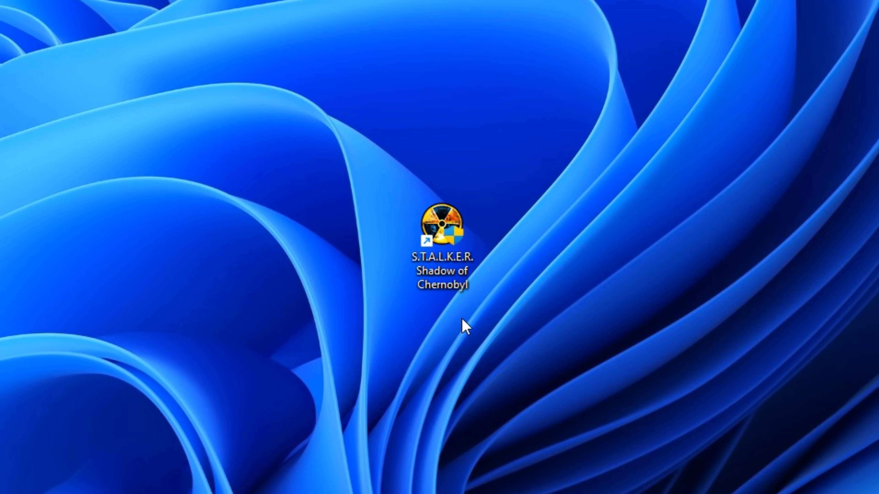
# - Run S.T.A.L.K.E.R. Shadow of Chernobyl and then Call of Pripyat from their shortcuts
pyautogui.doubleClick(444, 225)
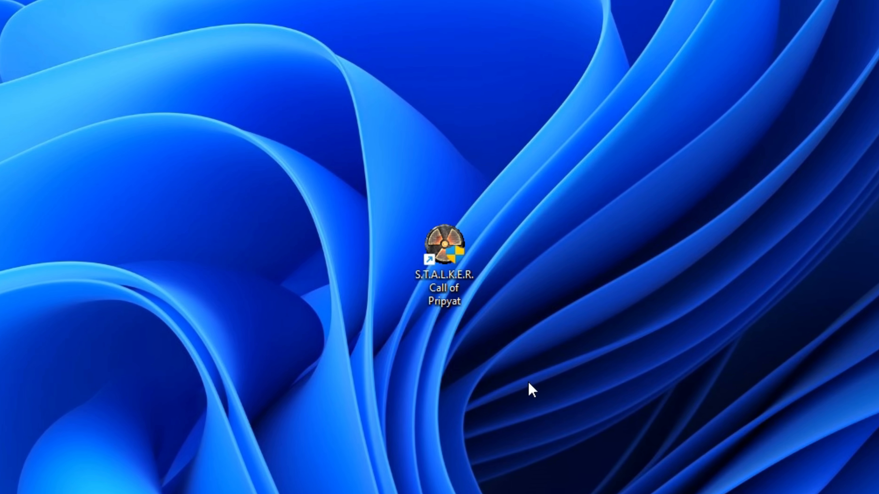
pyautogui.doubleClick(442, 244)
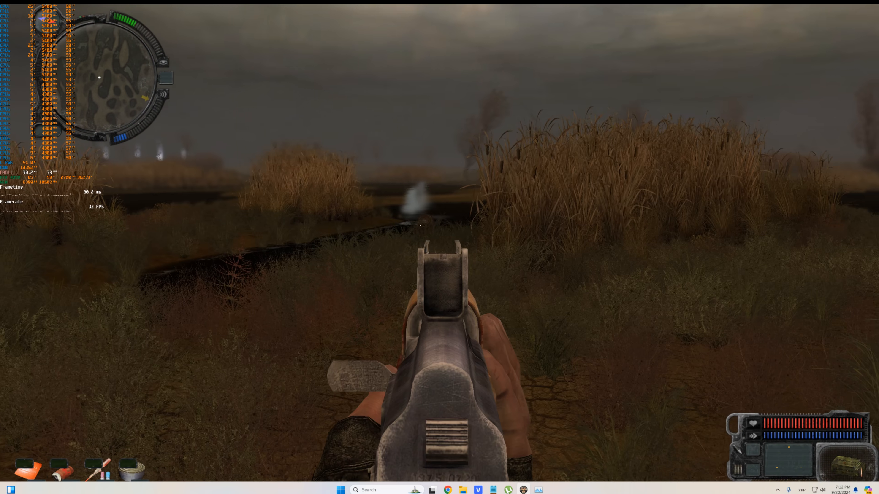
pyautogui.click(440, 248)
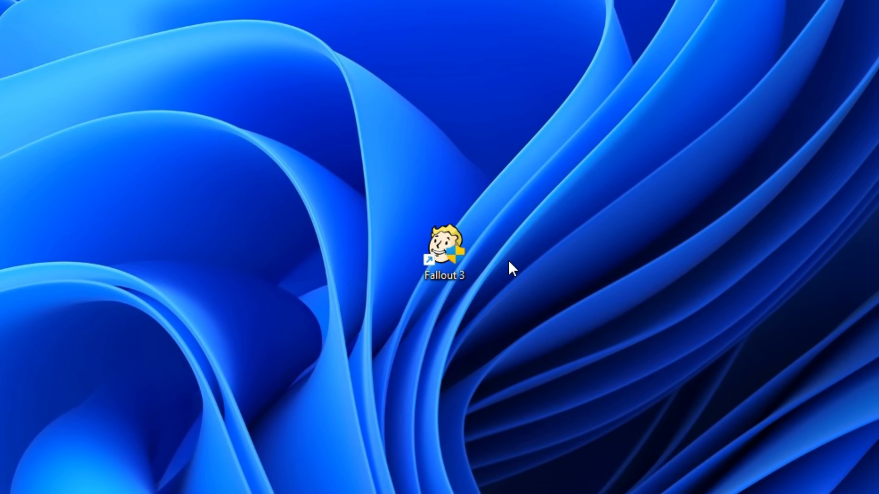
# - Launch Fallout 3 from its desktop shortcut into the Megaton scene
pyautogui.doubleClick(442, 244)
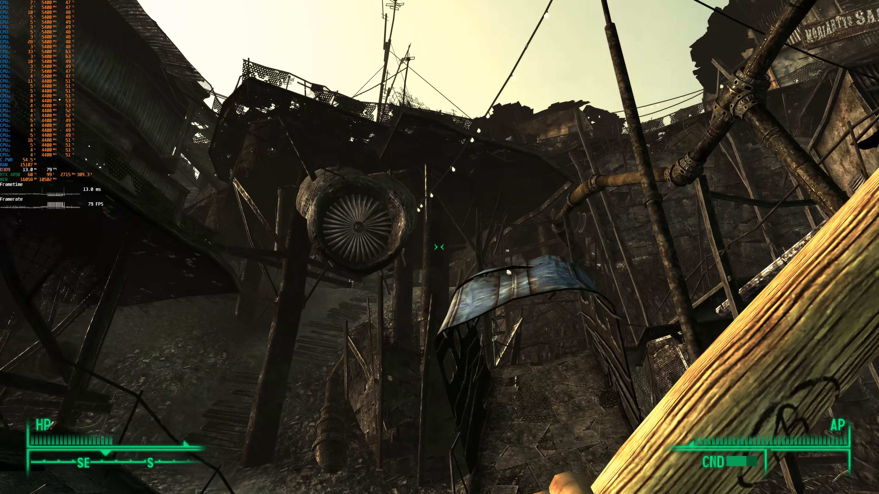
pyautogui.moveTo(439, 247)
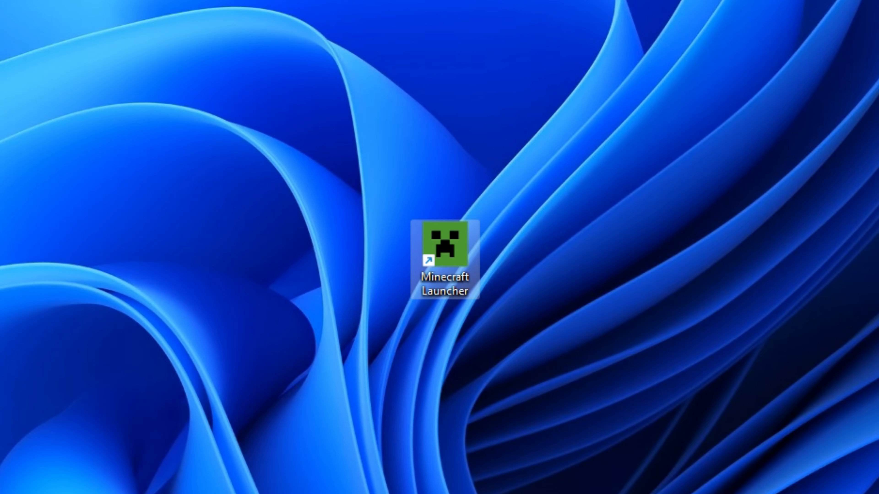
# - Launch the Minecraft Launcher from its desktop shortcut
pyautogui.doubleClick(444, 246)
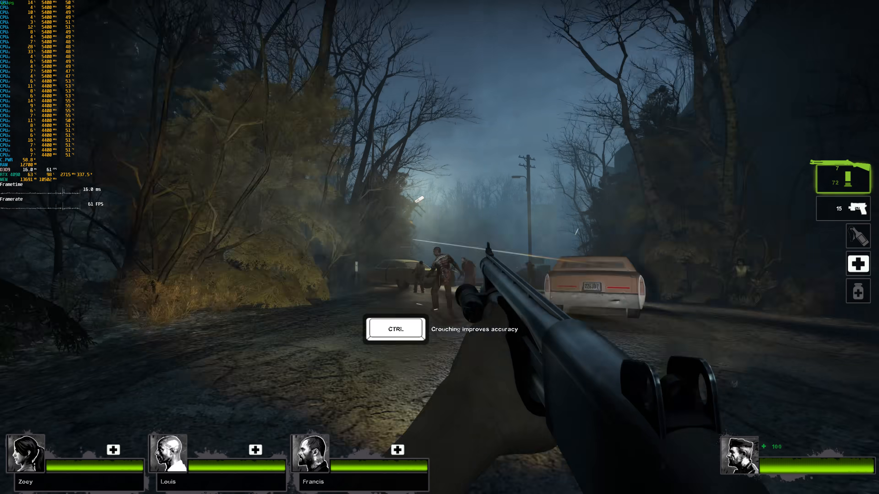
# - Launch Left 4 Dead 2 from its desktop shortcut and start a campaign at Riverside
pyautogui.click(440, 248)
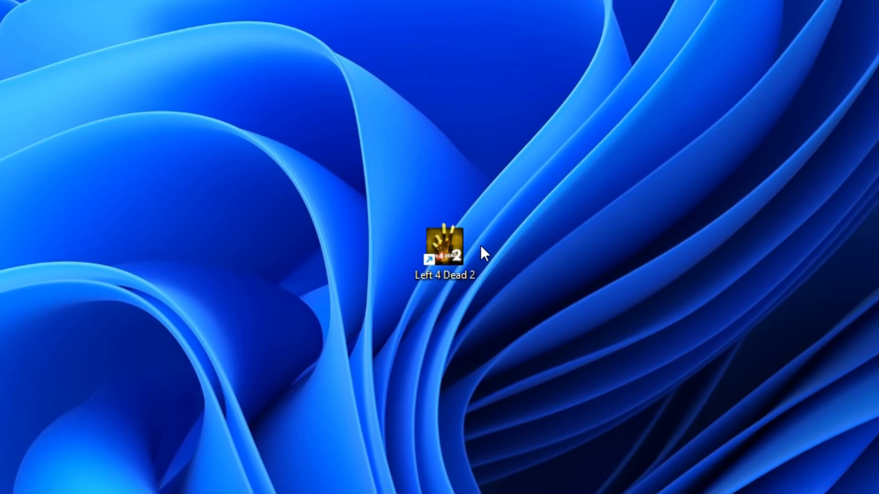
pyautogui.doubleClick(443, 250)
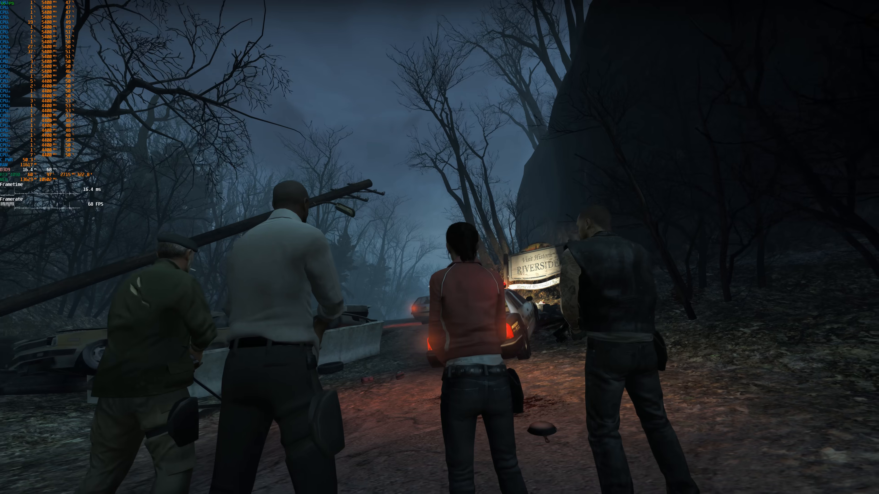